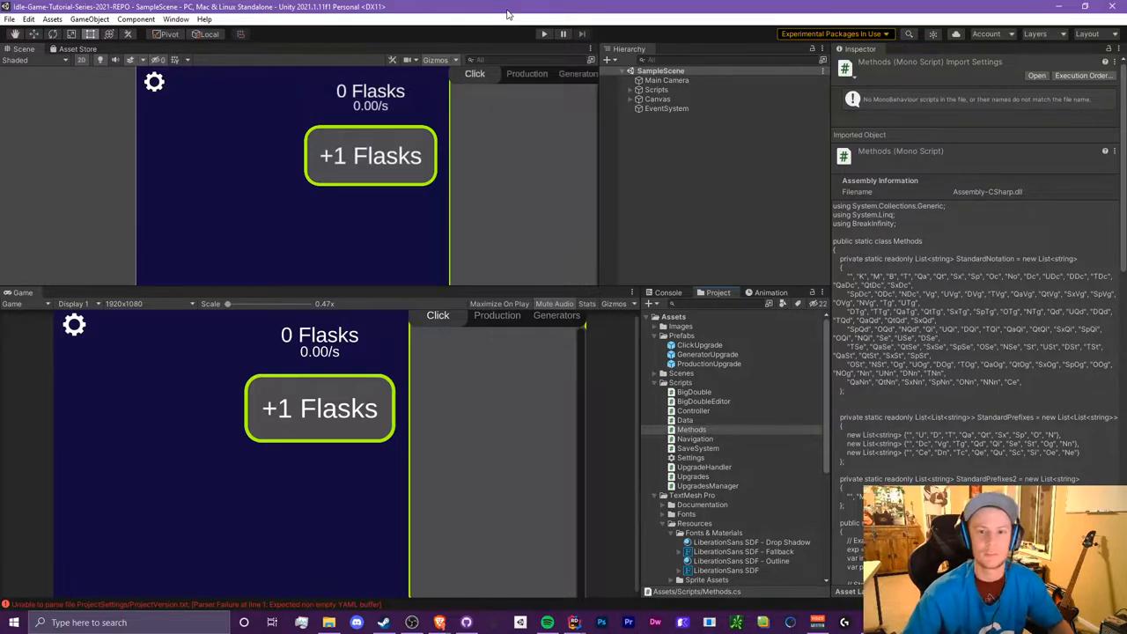
{"action": "mouse_move", "coordinate": [619, 118]}
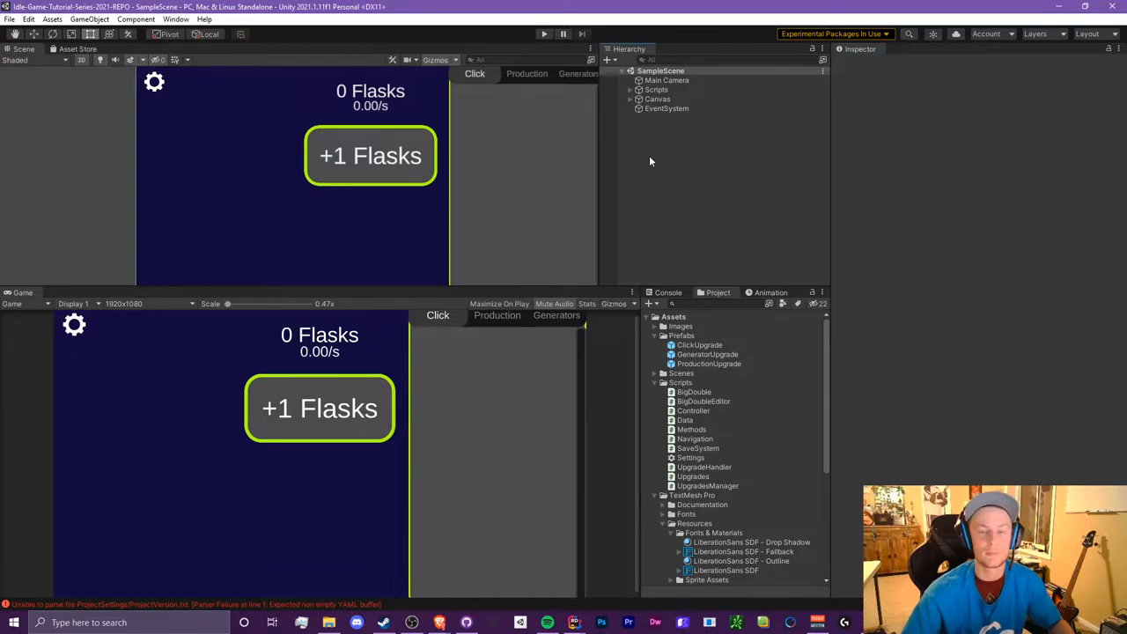
{"action": "mouse_move", "coordinate": [667, 152]}
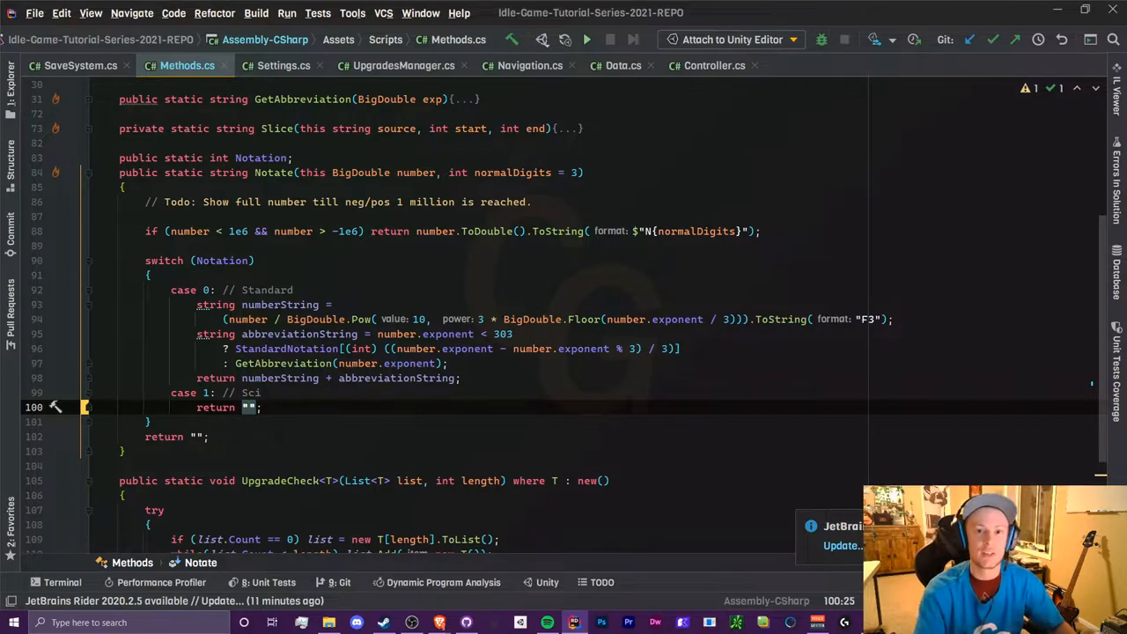
Write a worked scientific-notation example string into the Sci case's return statement
{"action": "type", "text": "1,"}
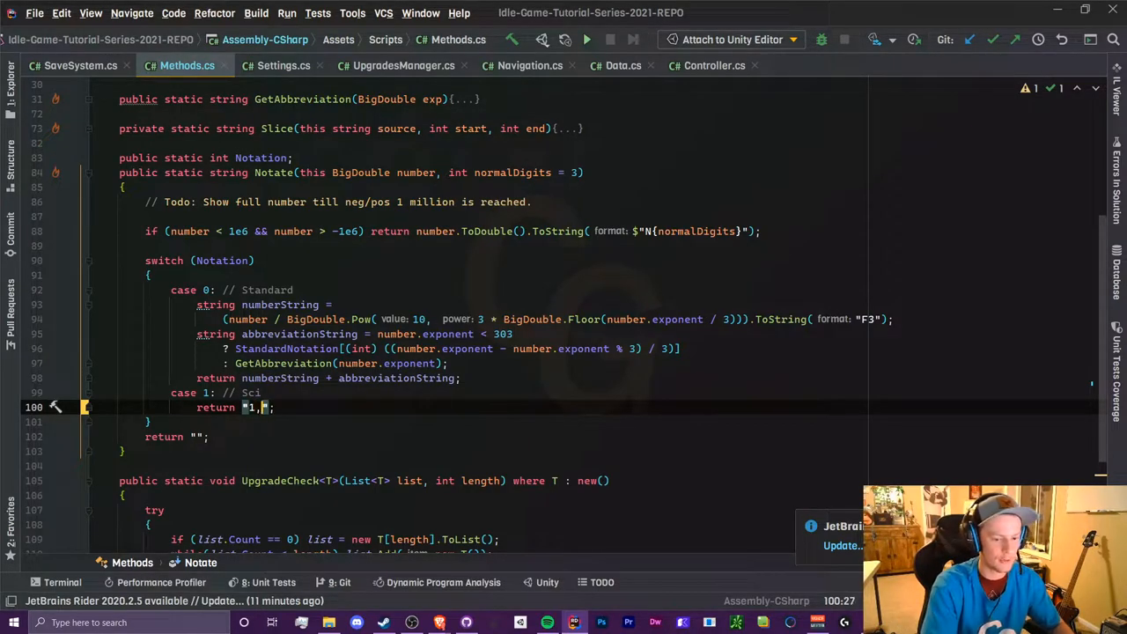
{"action": "type", "text": "3"}
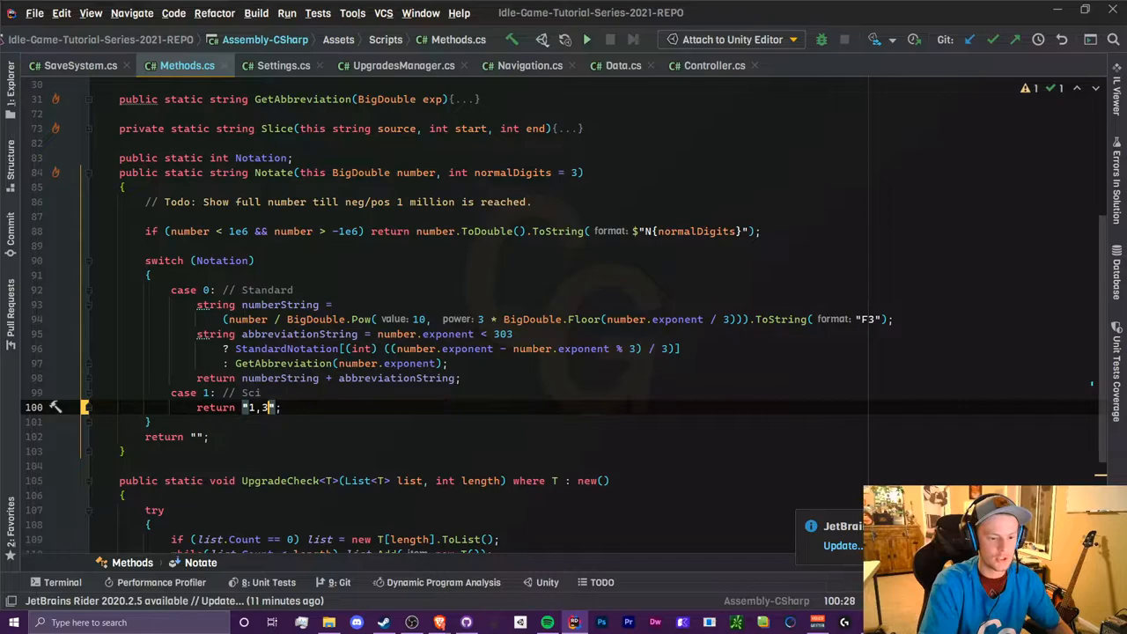
{"action": "type", "text": "45,100"}
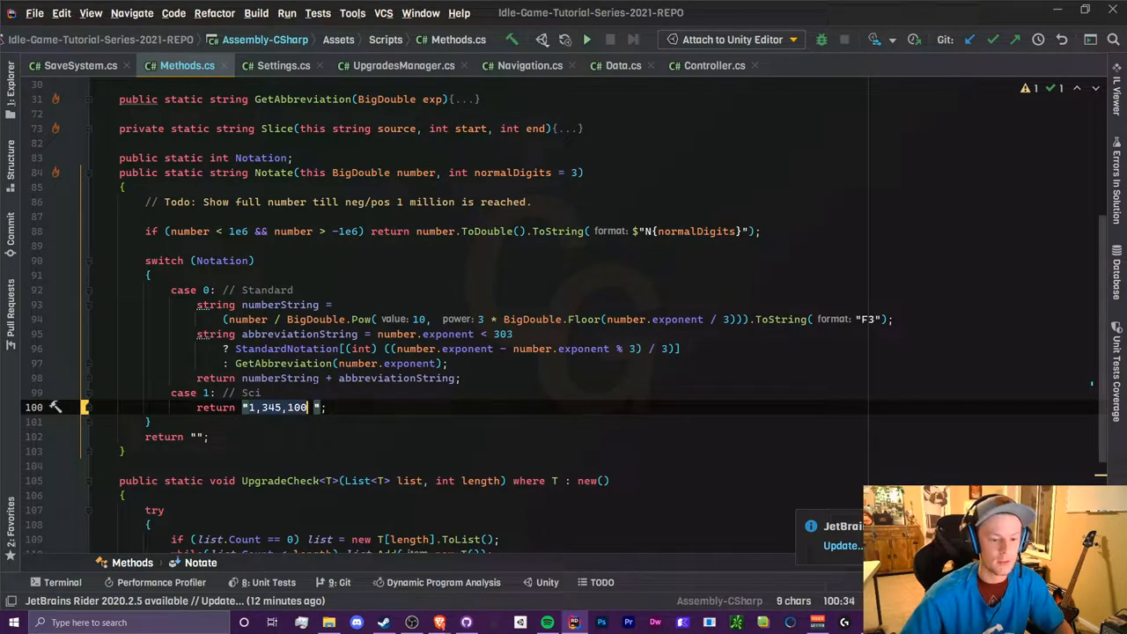
{"action": "type", "text": "lo"}
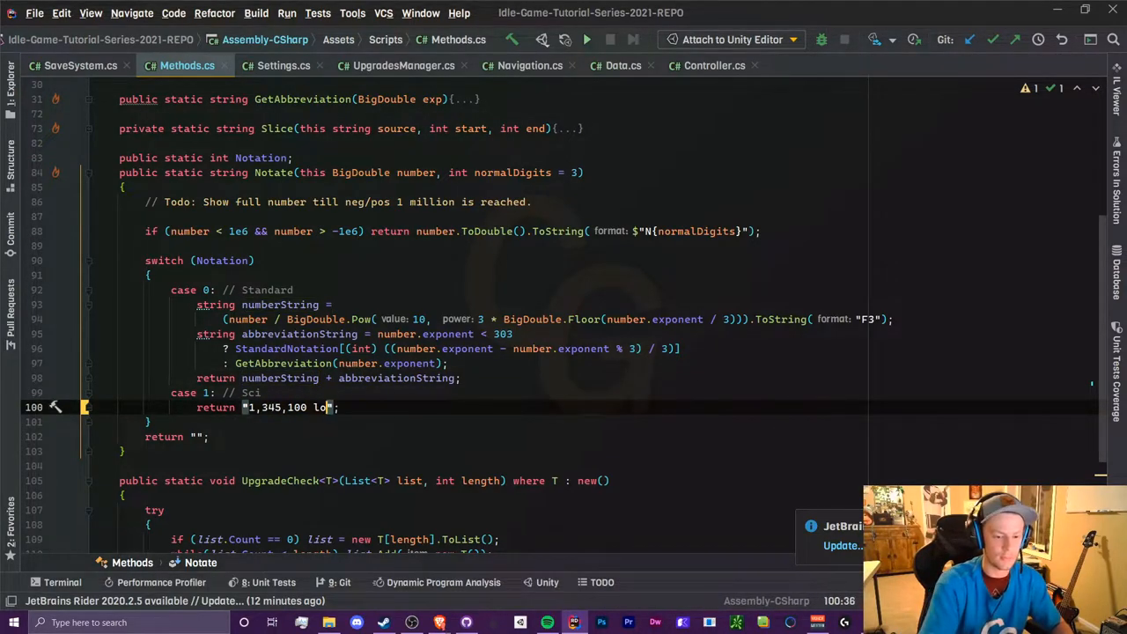
{"action": "type", "text": "10("}
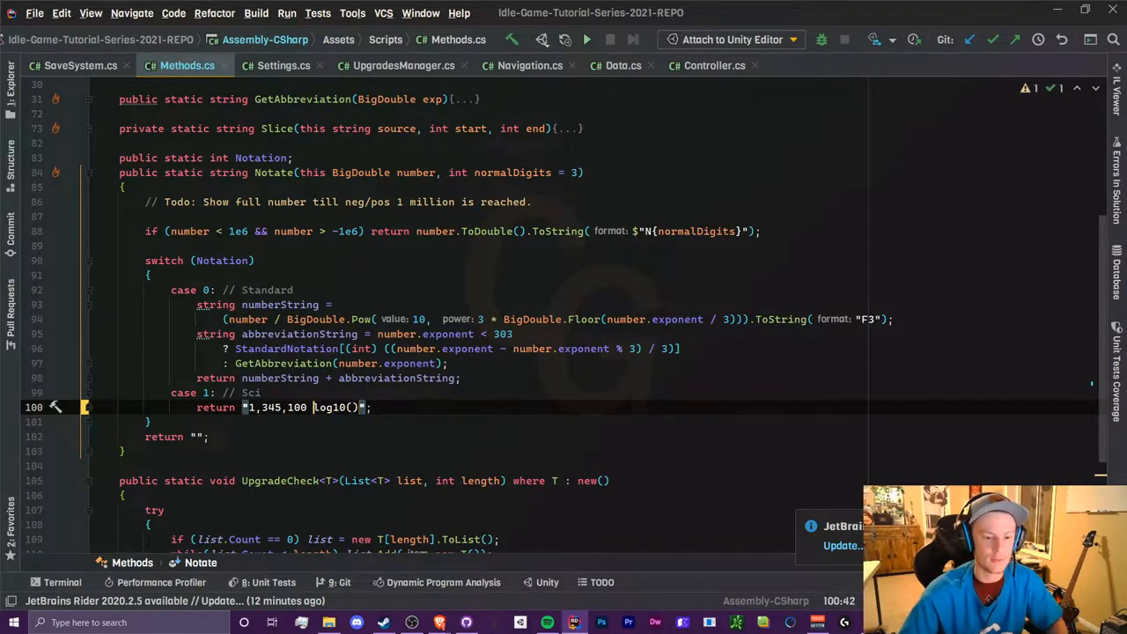
{"action": "type", "text": "(6.1287"}
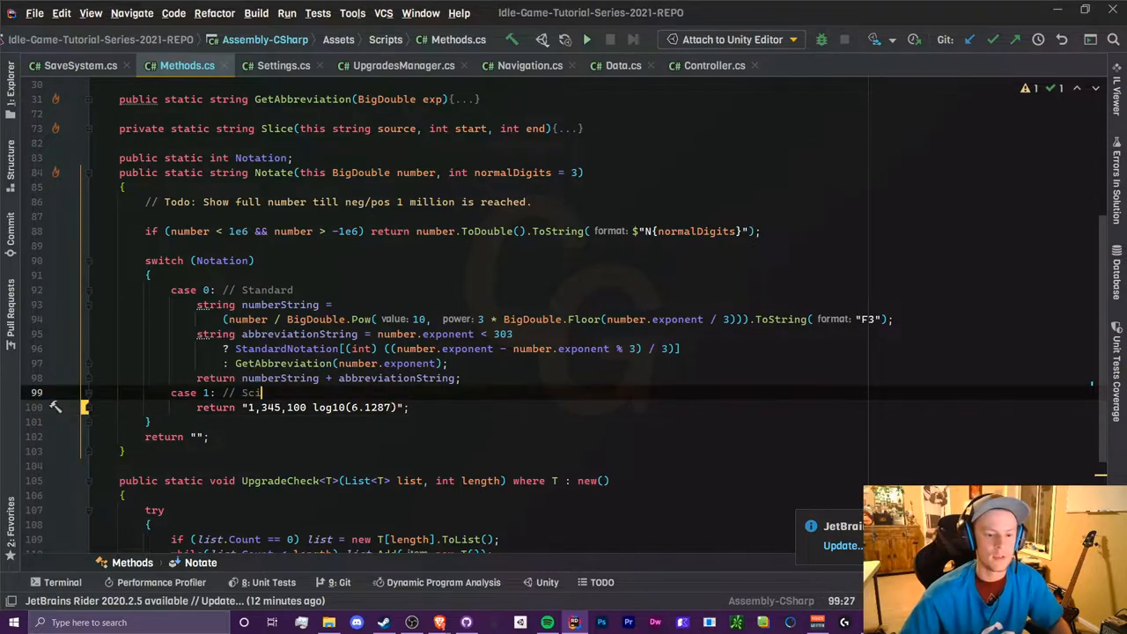
Wrap log10 in floor(, then delete the example text, leaving an empty return
{"action": "left_click", "coordinate": [351, 406]}
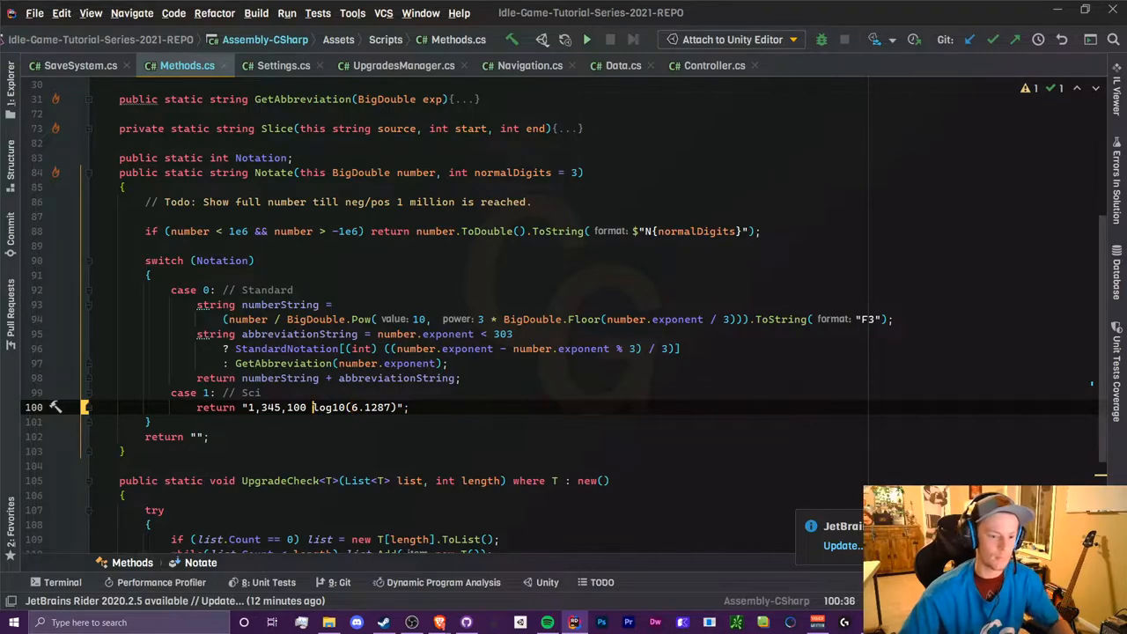
{"action": "type", "text": "floor(l"}
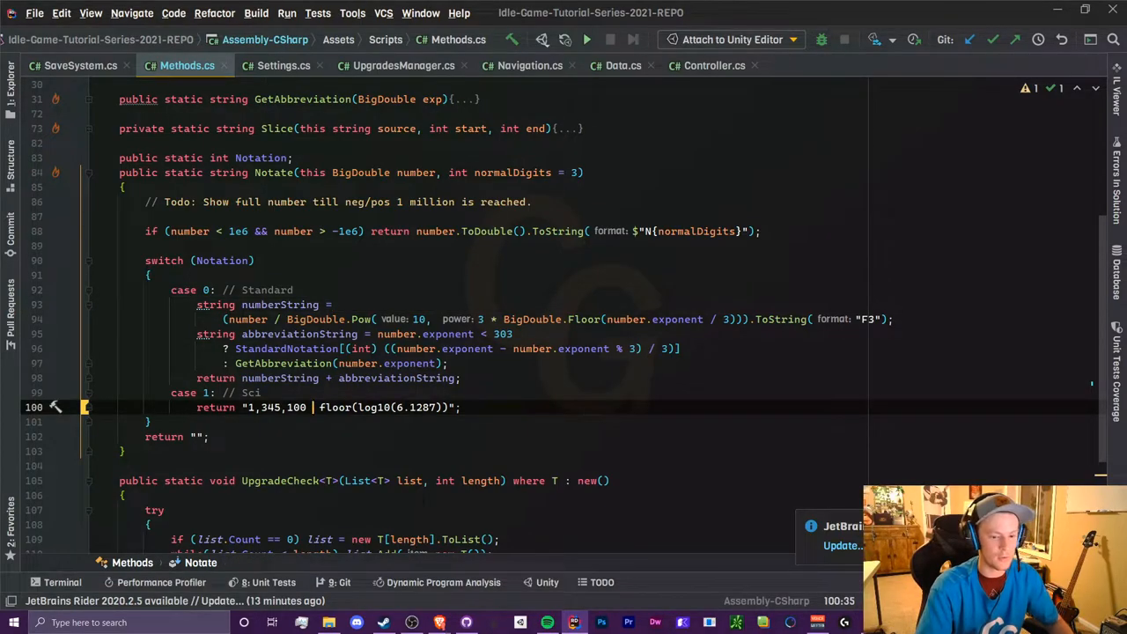
{"action": "type", "text": "1.345"}
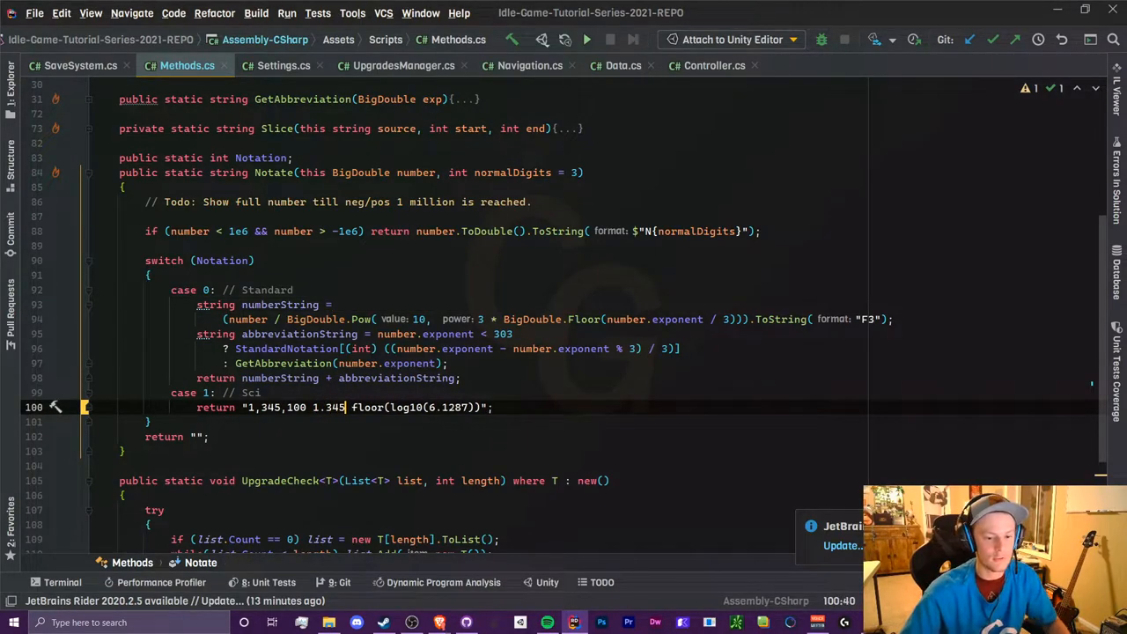
{"action": "type", "text": "100"}
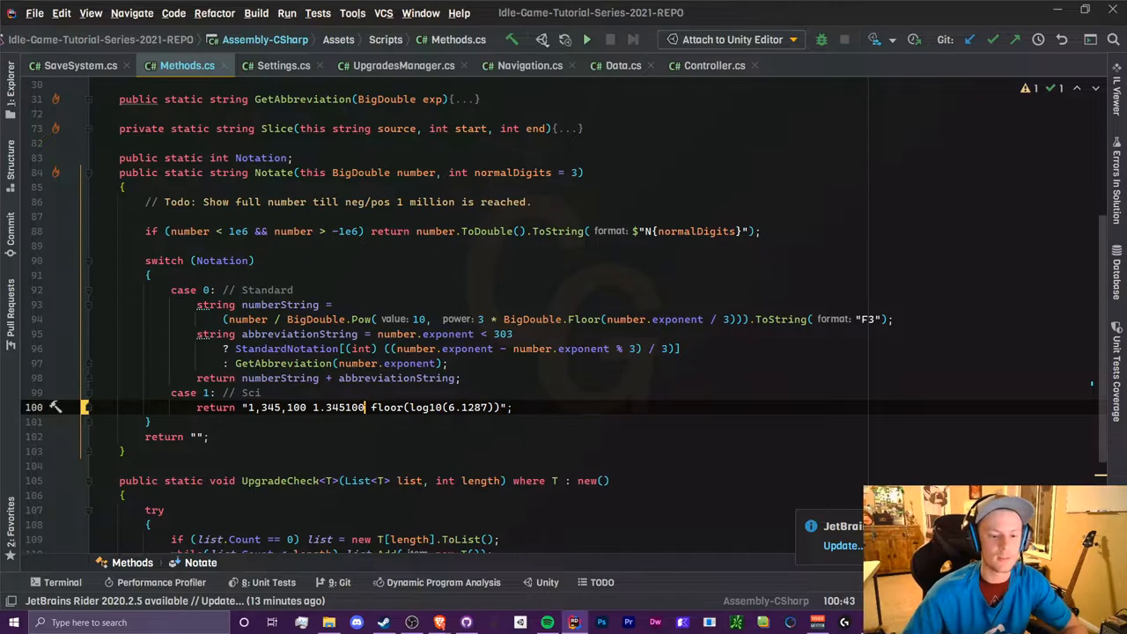
{"action": "key", "text": "BackSpace"}
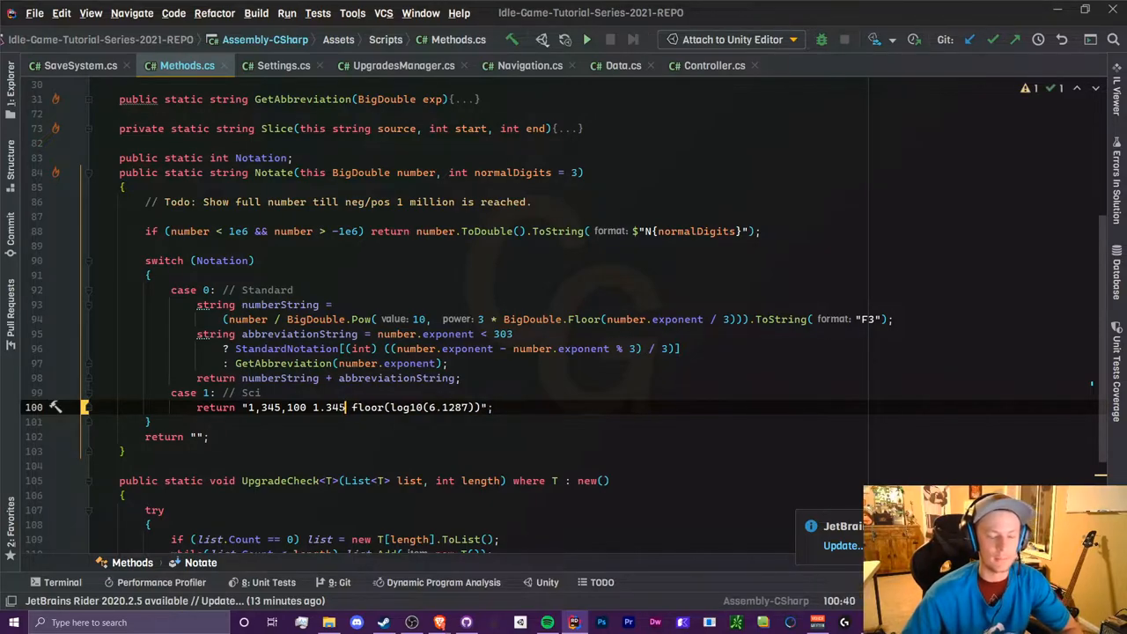
{"action": "key", "text": "Backspace"}
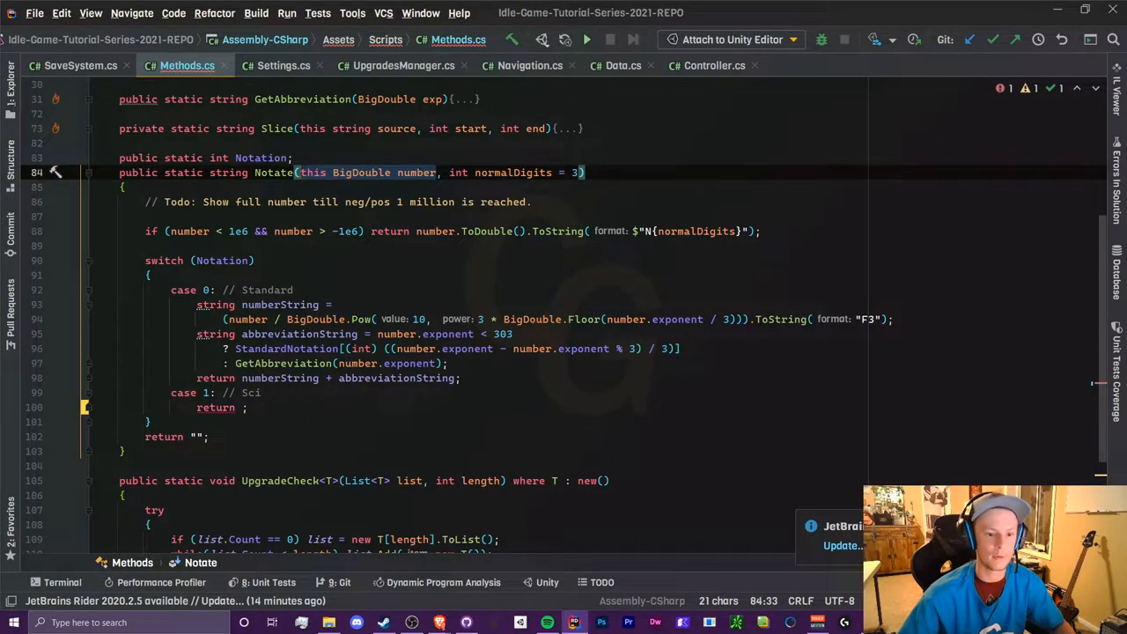
Return number.mantissa.ToString("F3") in Sci and add parameter int mantissaDigits = 3 to Notate
{"action": "type", "text": "number.mantissa."}
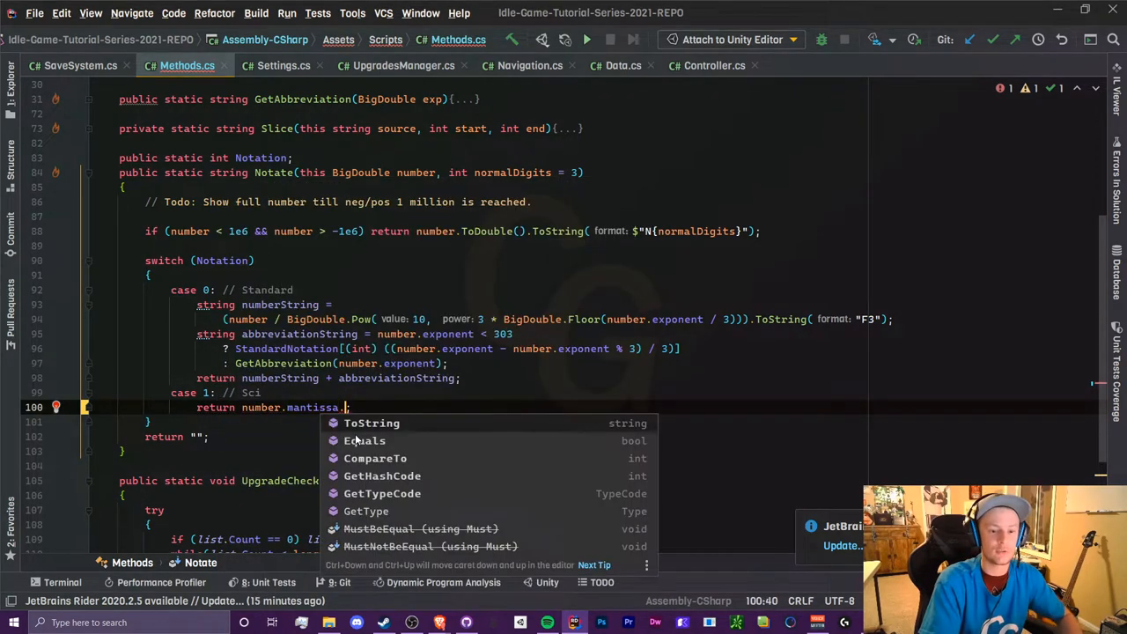
{"action": "left_click", "coordinate": [371, 422]}
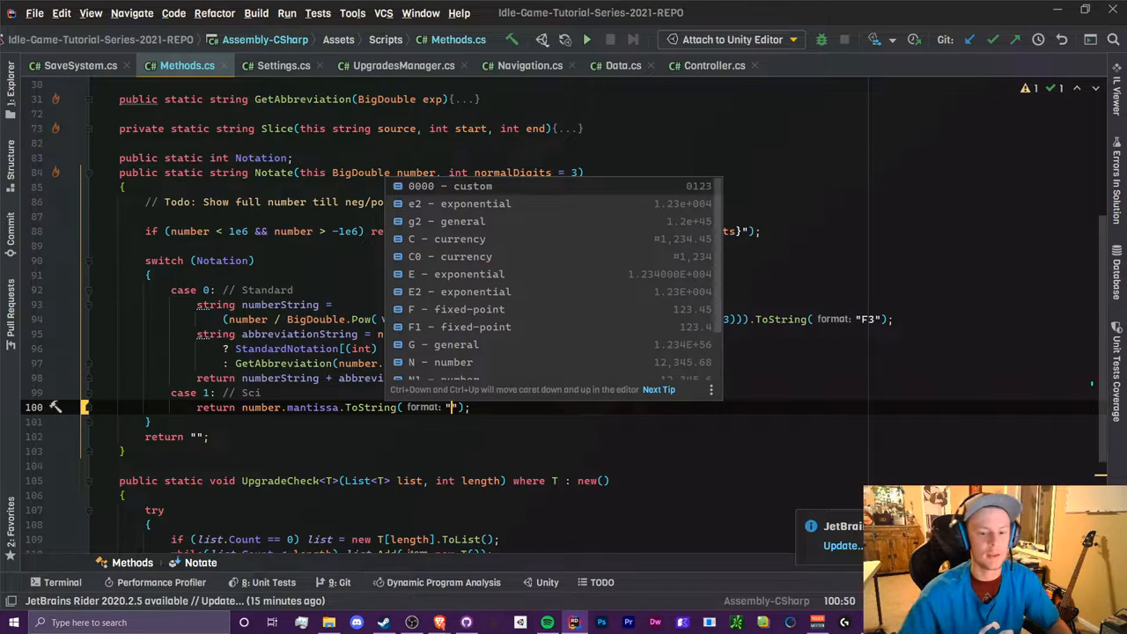
{"action": "type", "text": "F3"}
{"action": "left_click", "coordinate": [352, 173]}
{"action": "type", "text": ", int mantissaDigits = 3"}
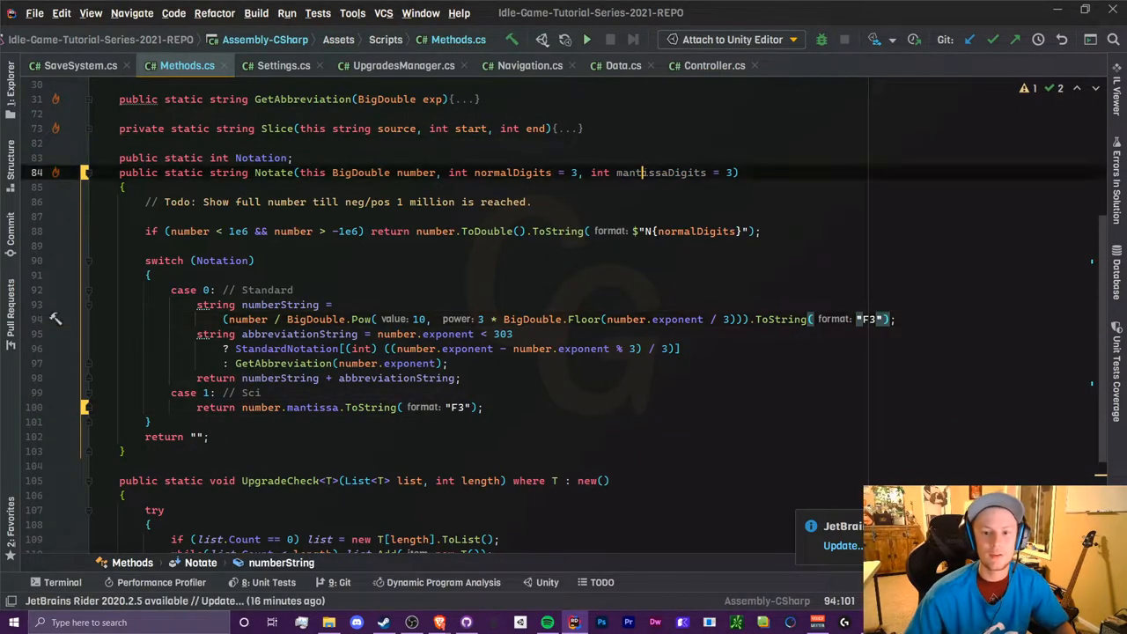
Replace "F3" with $"F{mantissaDigits}" on lines 94 and 100, and wrap line 100 in $"{...}e{}"
{"action": "double_click", "coordinate": [660, 172]}
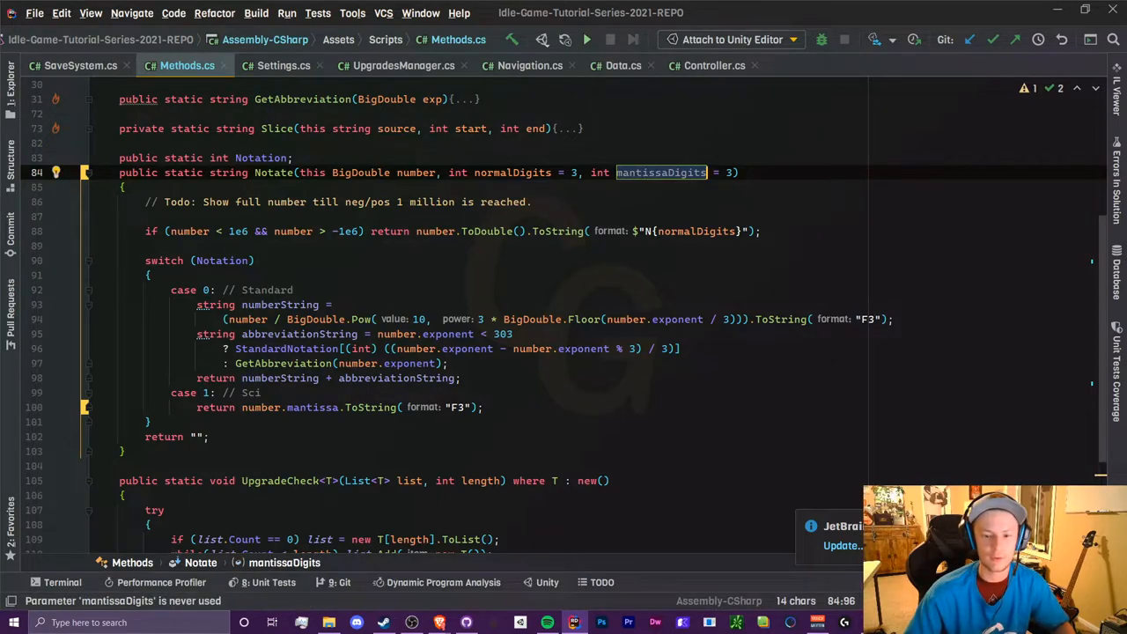
{"action": "left_click", "coordinate": [878, 318]}
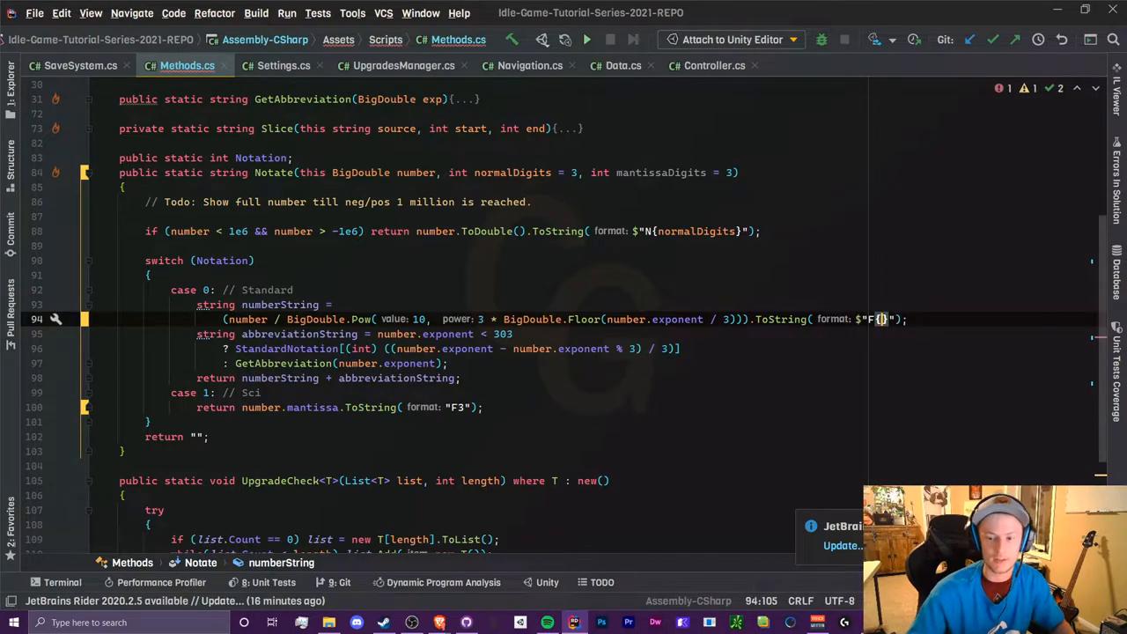
{"action": "type", "text": "nm"}
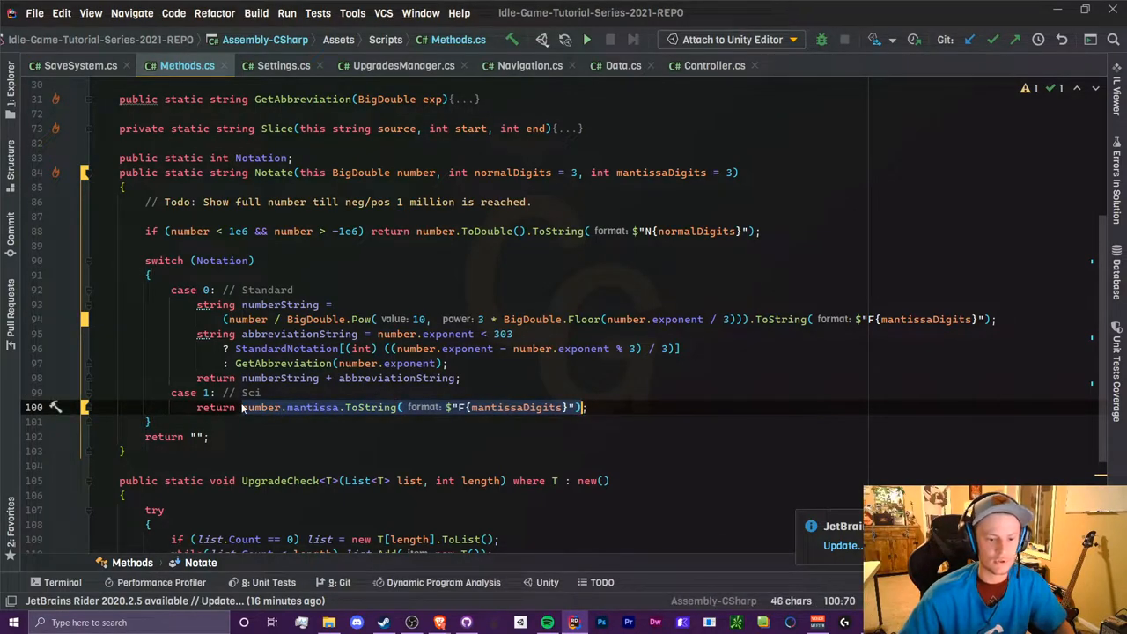
{"action": "type", "text": "$\"\""}
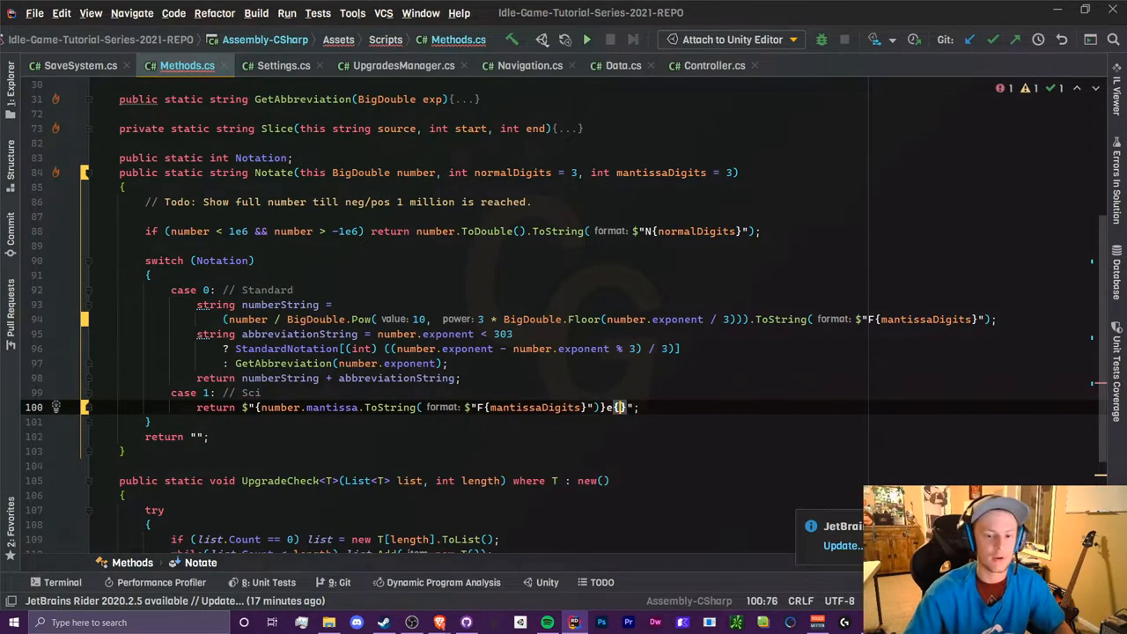
Fill the e{} placeholder with number.exponent formatted as :N0
{"action": "type", "text": "number.ex"}
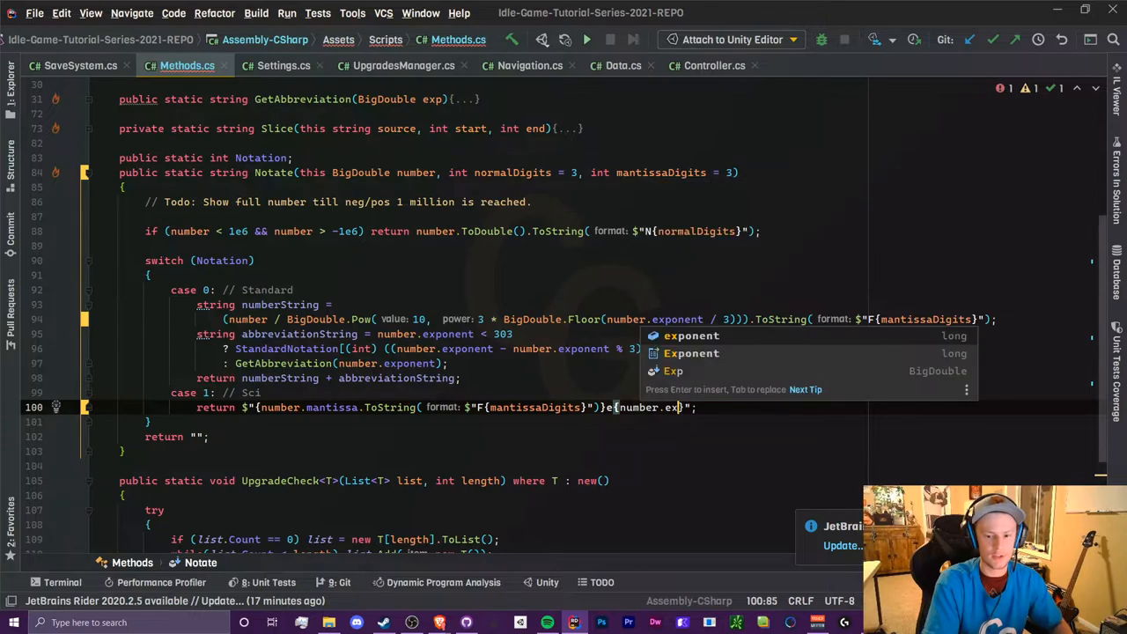
{"action": "key", "text": "Tab"}
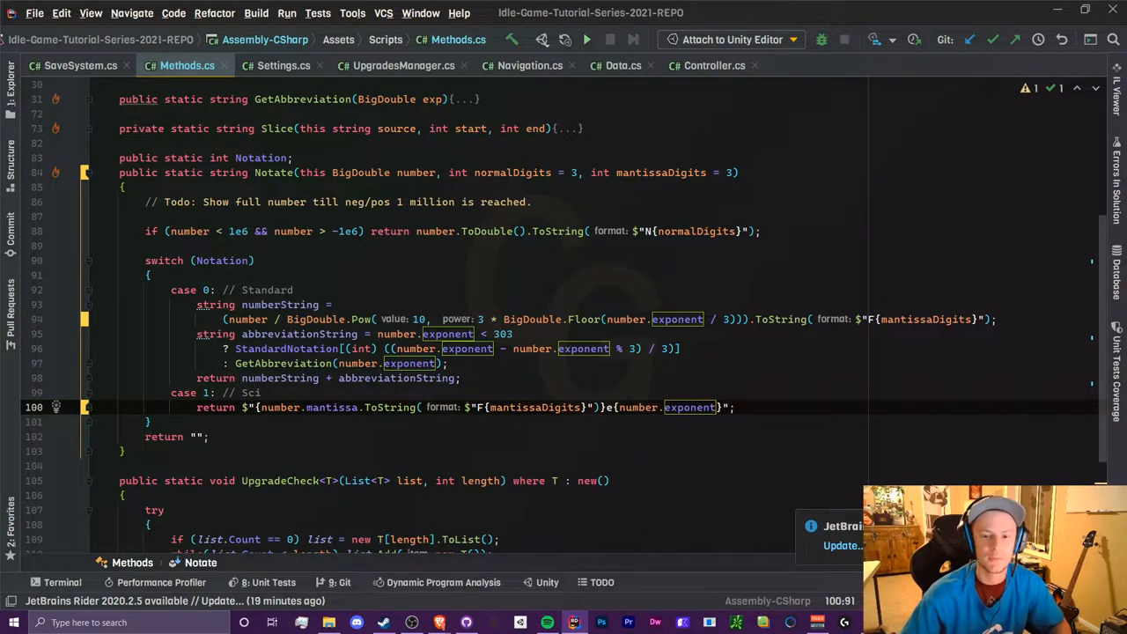
{"action": "type", "text": "."}
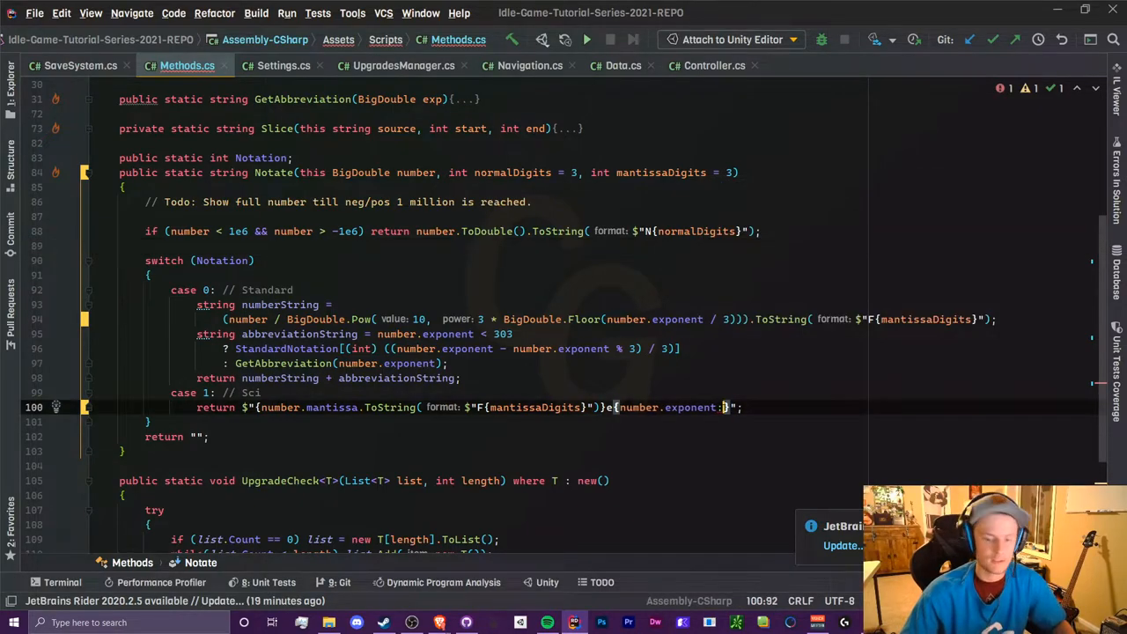
{"action": "type", "text": "N0"}
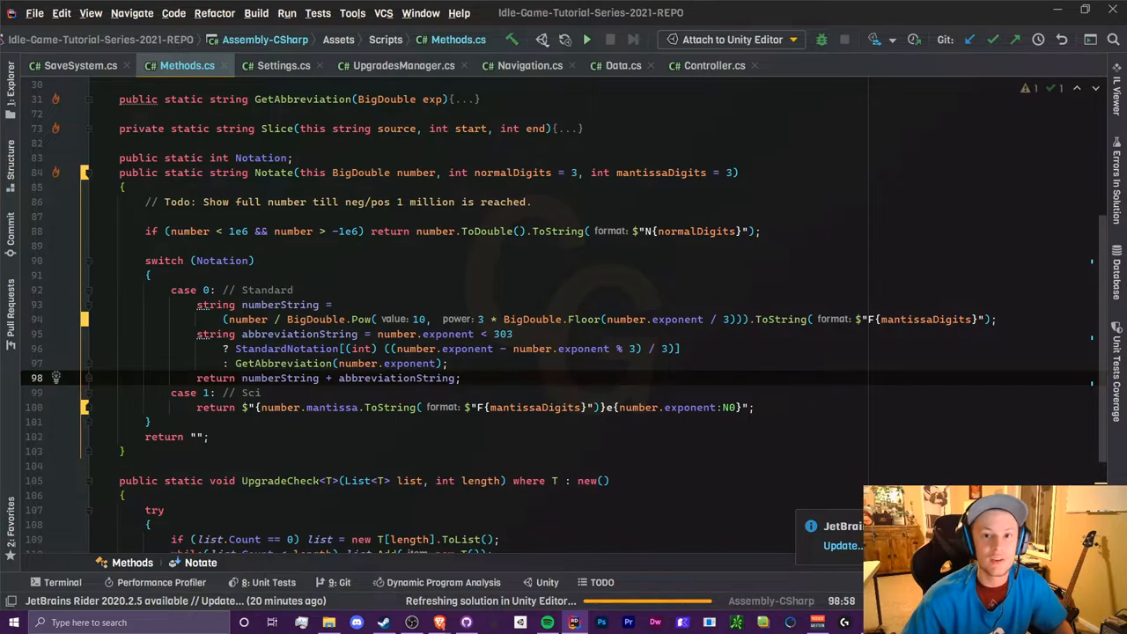
{"action": "key", "text": "alt+tab"}
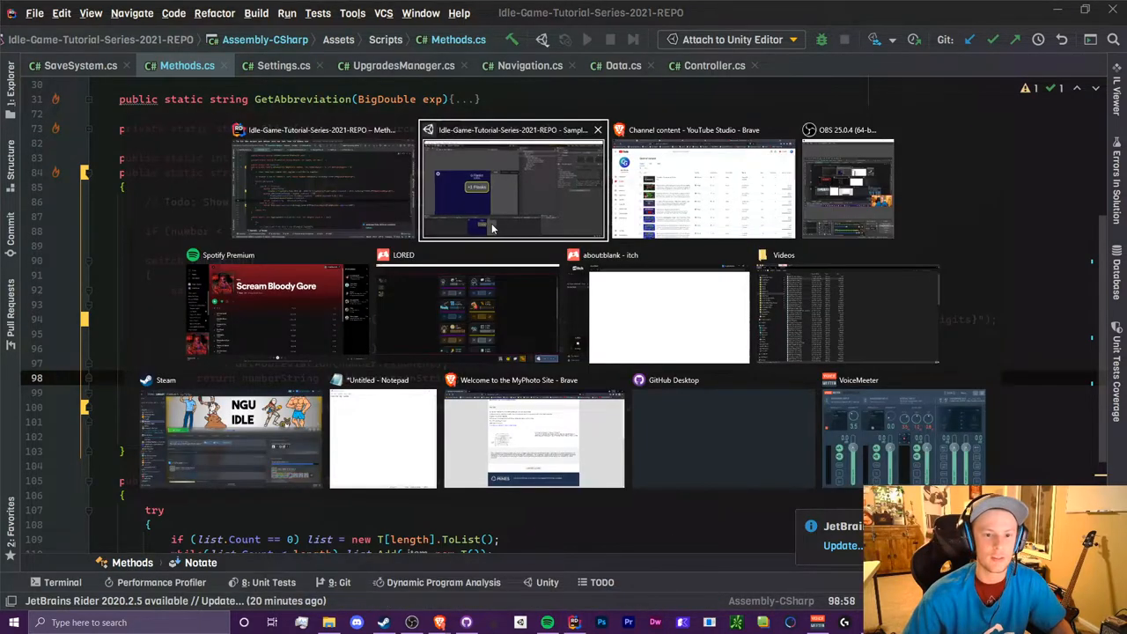
Check the game's Settings show Notation: Scientific, with flasks displayed as 3.096e30,302
{"action": "left_click", "coordinate": [512, 182]}
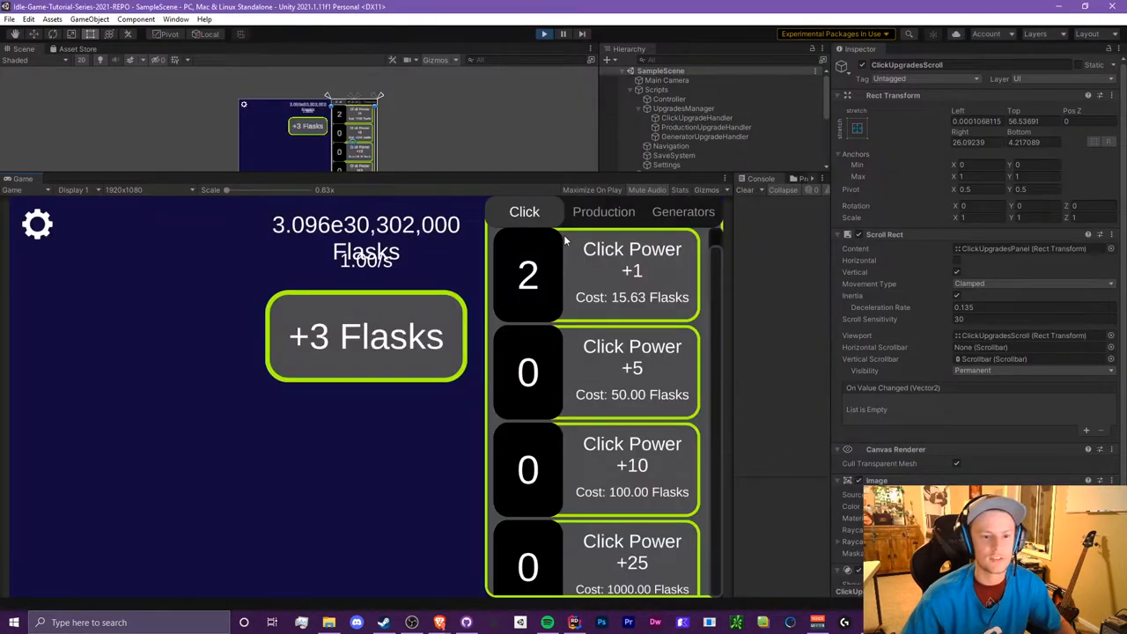
{"action": "left_click", "coordinate": [656, 89]}
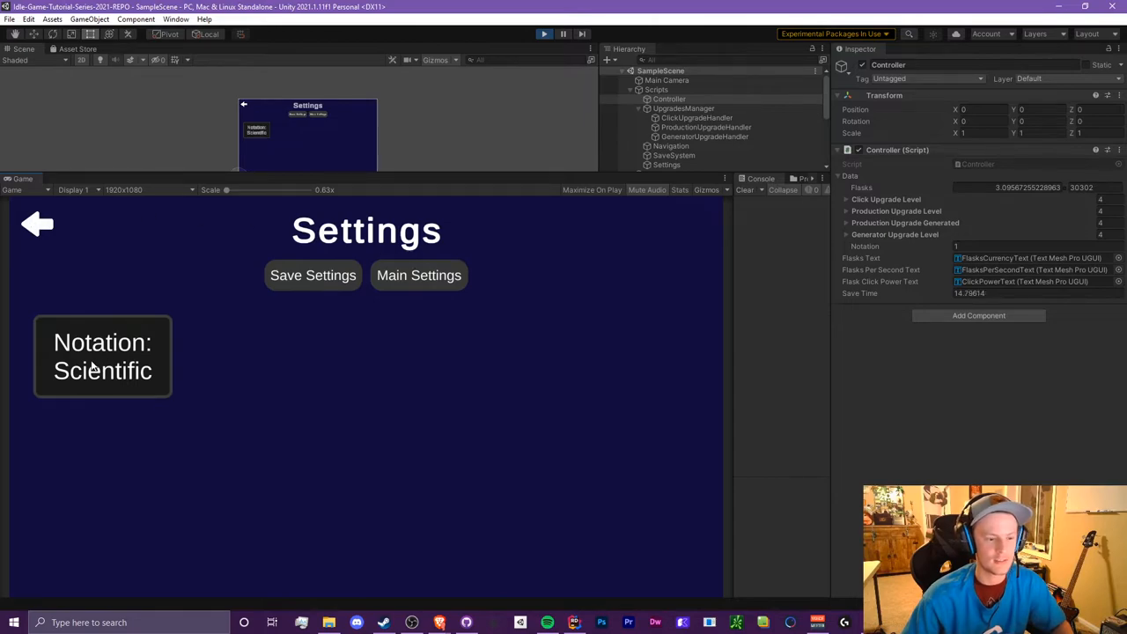
{"action": "left_click", "coordinate": [102, 356]}
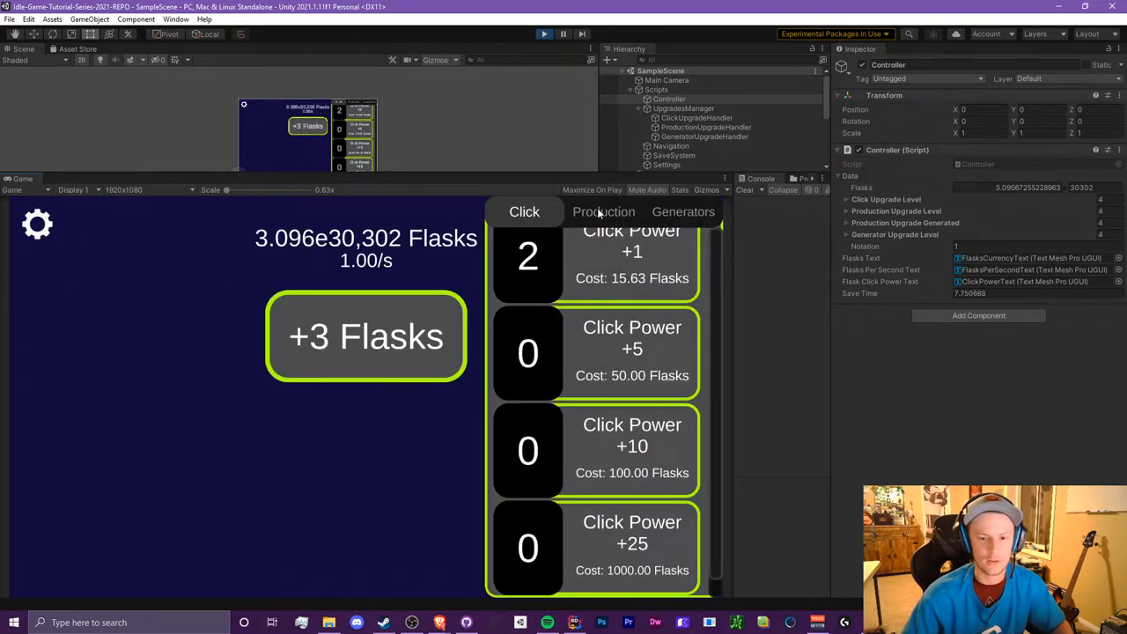
{"action": "left_click", "coordinate": [603, 211]}
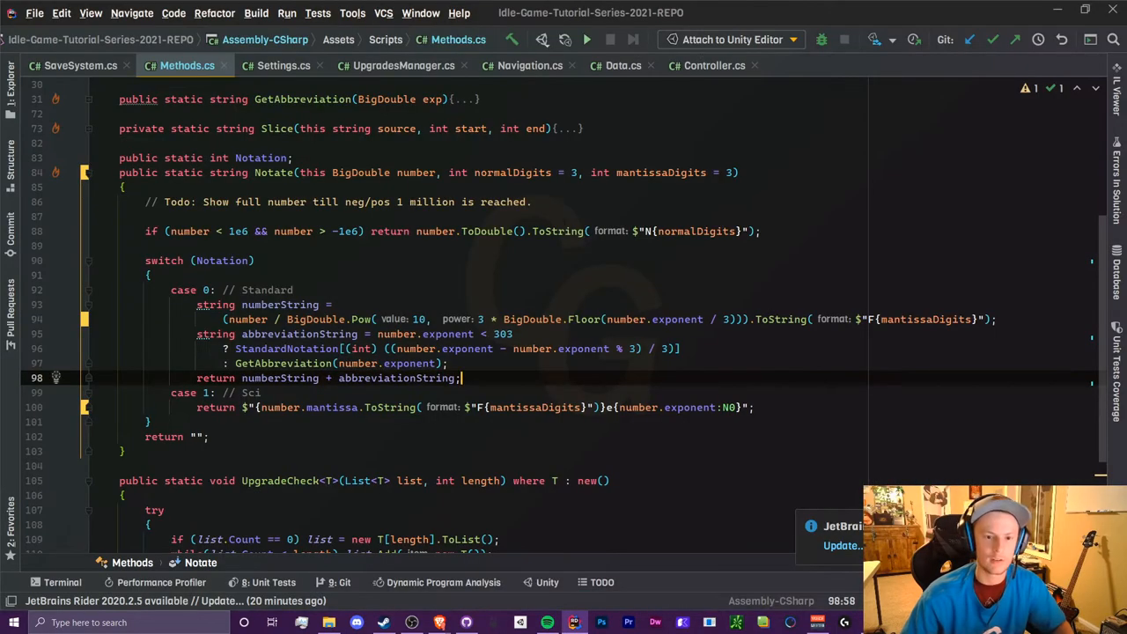
Append .Notate(2, ...) to UpgradeCost(type, ID) on line 121 of UpgradesManager.cs
{"action": "left_click", "coordinate": [505, 65]}
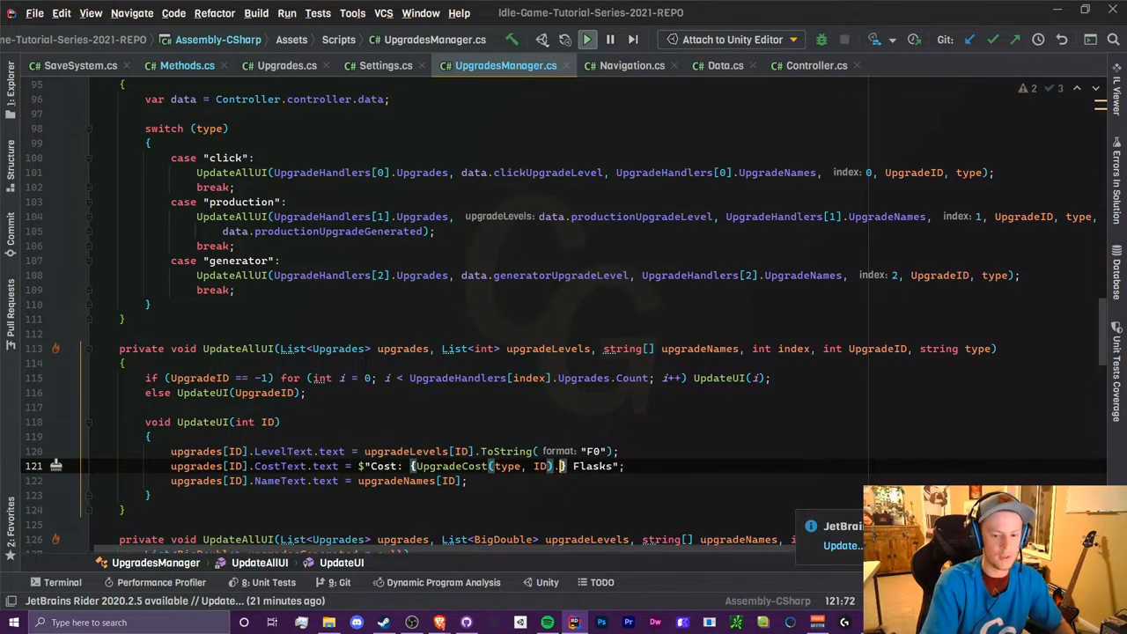
{"action": "type", "text": ".Notate()"}
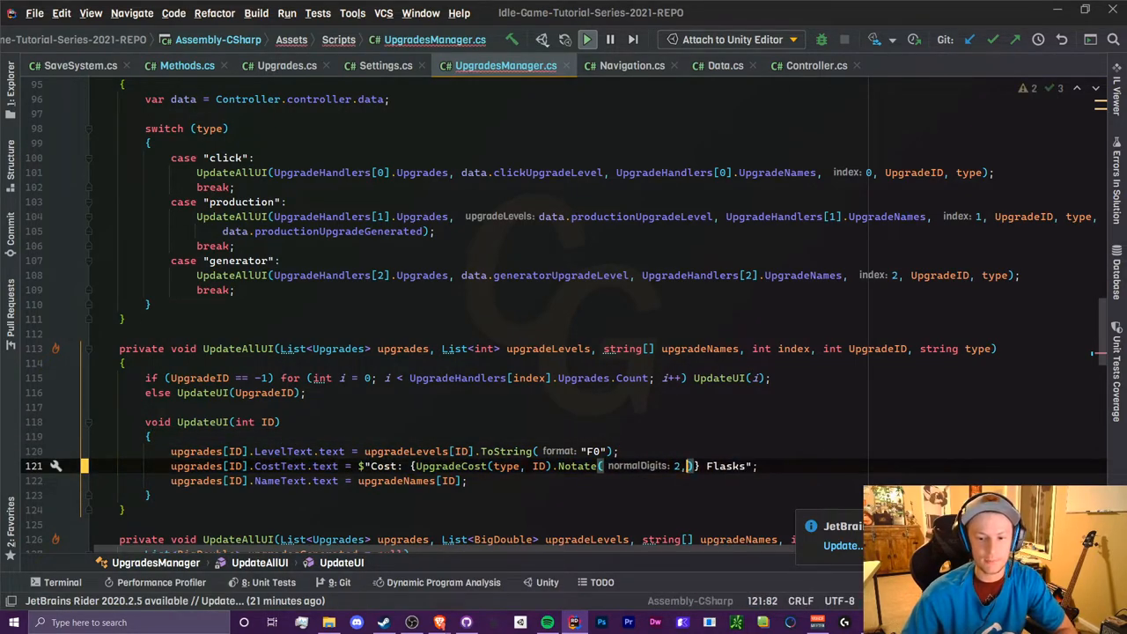
{"action": "key", "text": "Backspace"}
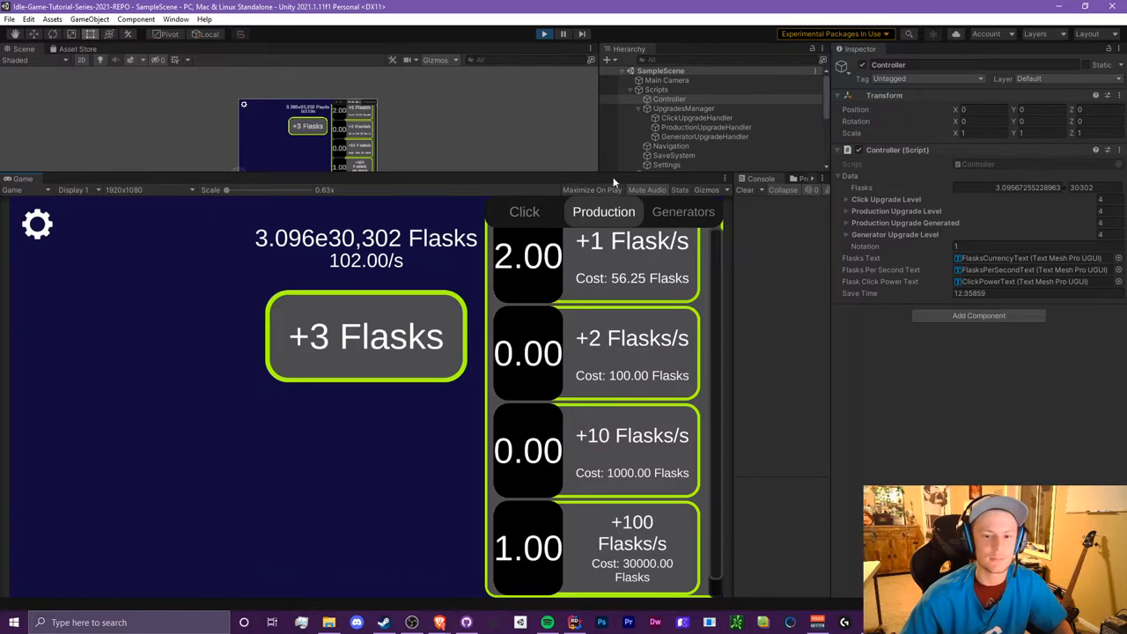
Buy the Click Power +25 upgrade on the Click tab, with costs like 2.621e8 Flasks
{"action": "left_click", "coordinate": [524, 212]}
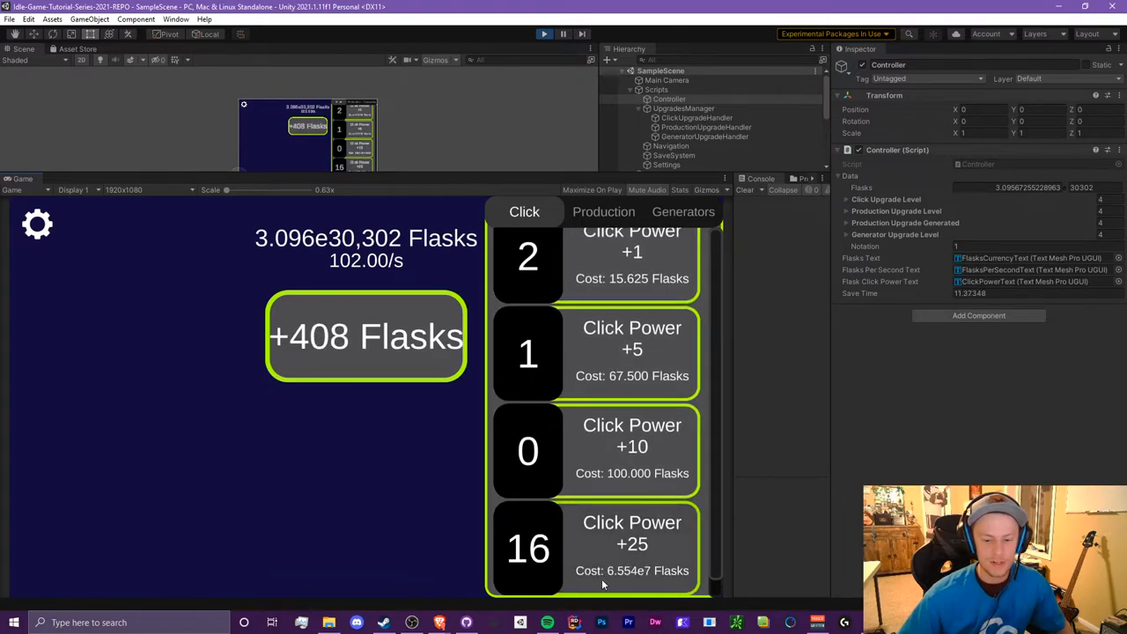
{"action": "left_click", "coordinate": [632, 546]}
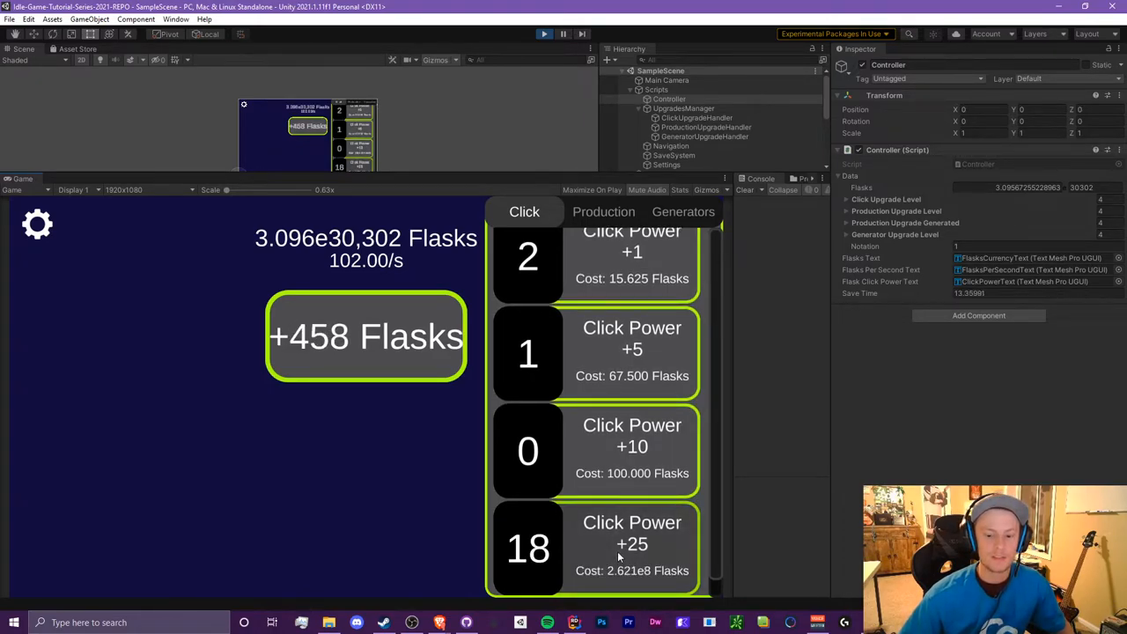